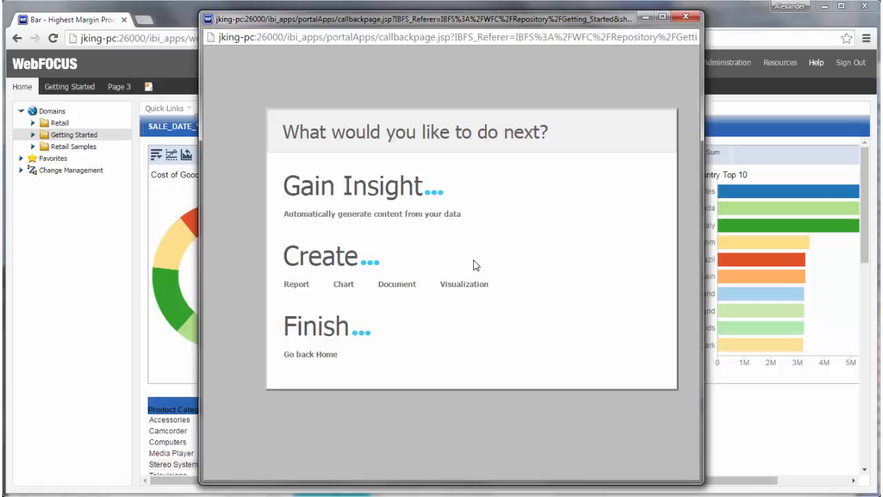
{"action": "mouse_move", "coordinate": [392, 213]}
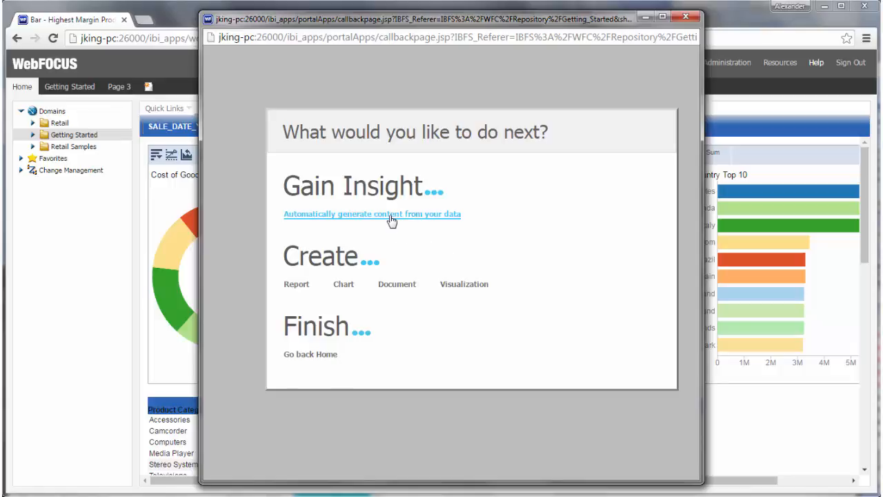
- Choose 'Automatically generate content from your data' under Gain Insight
{"action": "left_click", "coordinate": [372, 214]}
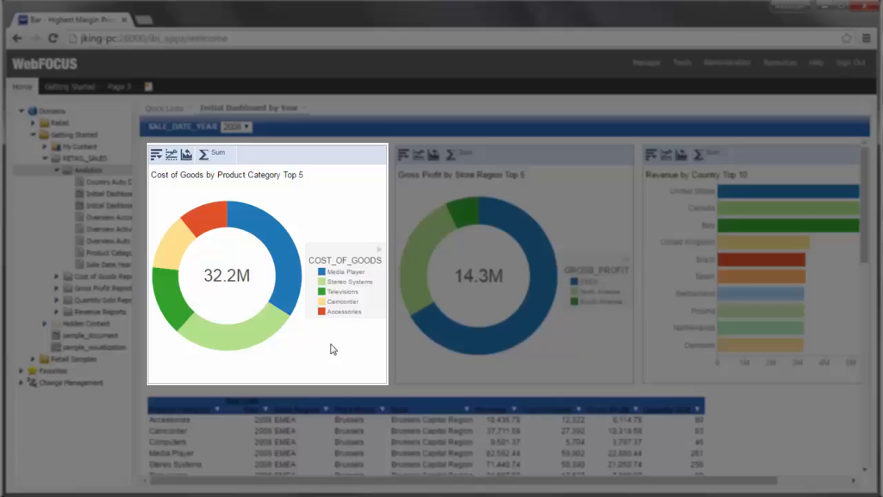
{"action": "mouse_move", "coordinate": [319, 325]}
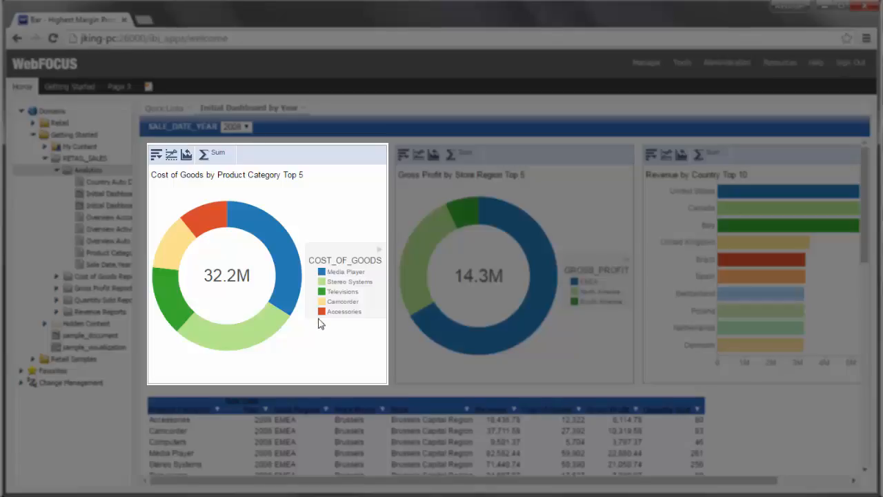
{"action": "mouse_move", "coordinate": [331, 215]}
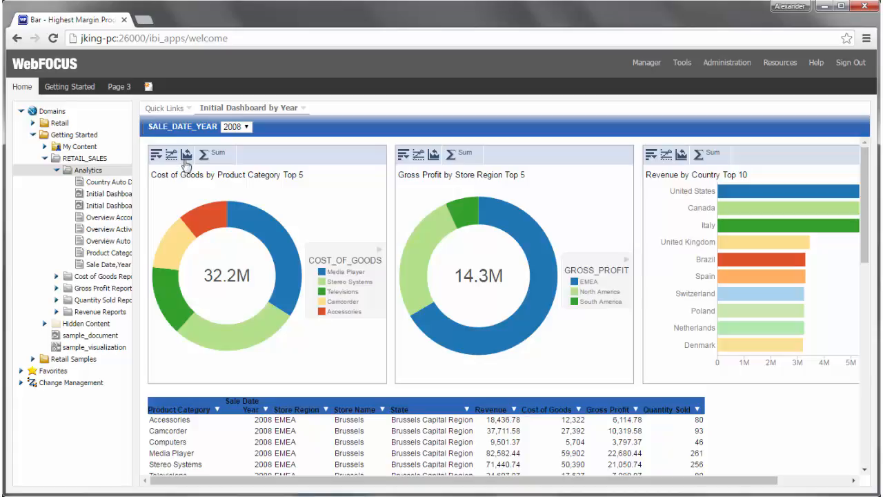
- Open Country Auto Drill Report from Analytics and drill into the United States link
{"action": "left_click", "coordinate": [87, 169]}
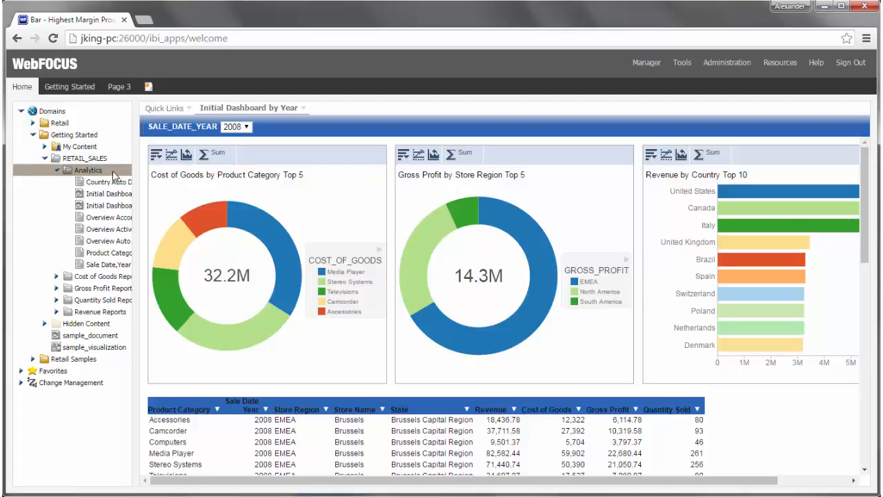
{"action": "left_click", "coordinate": [107, 181]}
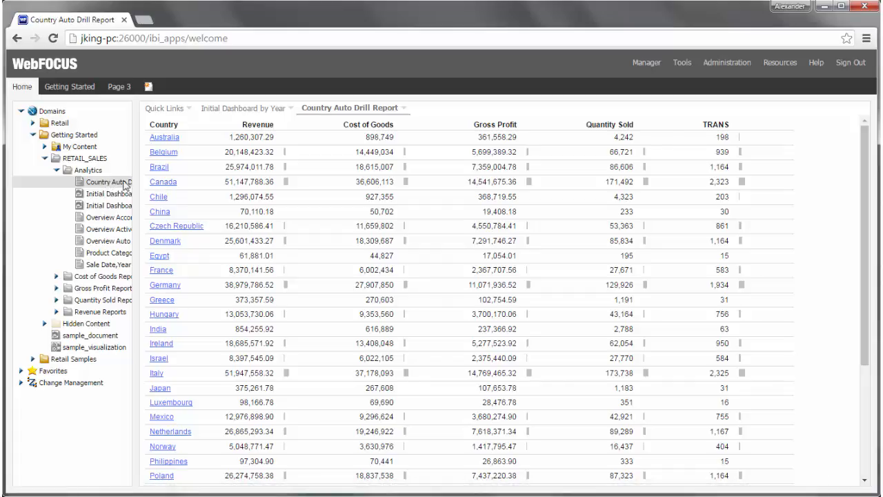
{"action": "scroll", "scroll_direction": "down", "scroll_amount": 3}
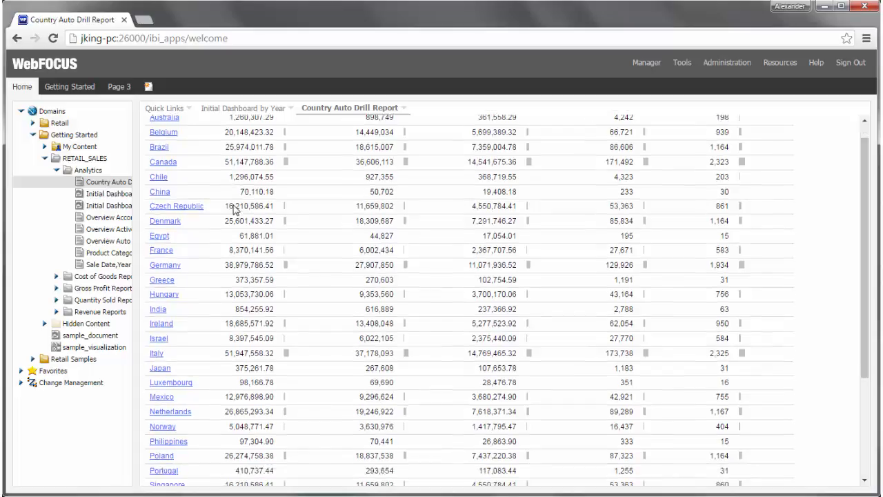
{"action": "scroll", "scroll_direction": "down", "scroll_amount": 3}
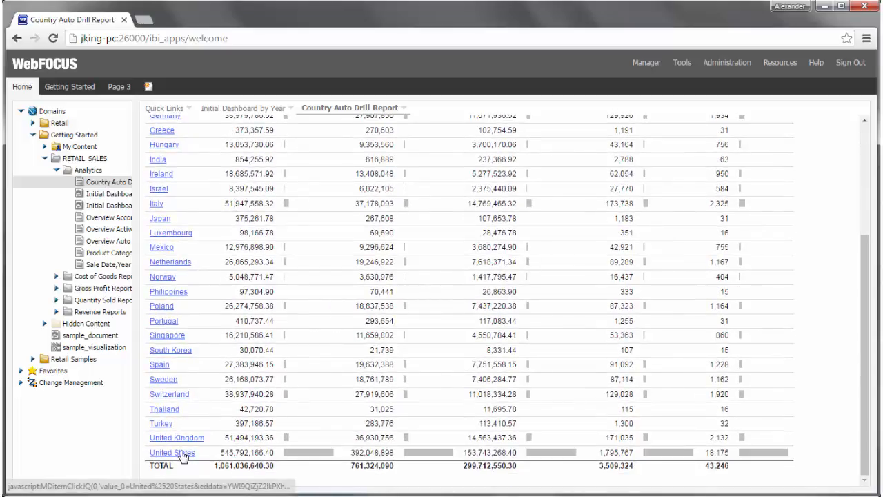
{"action": "left_click", "coordinate": [172, 452]}
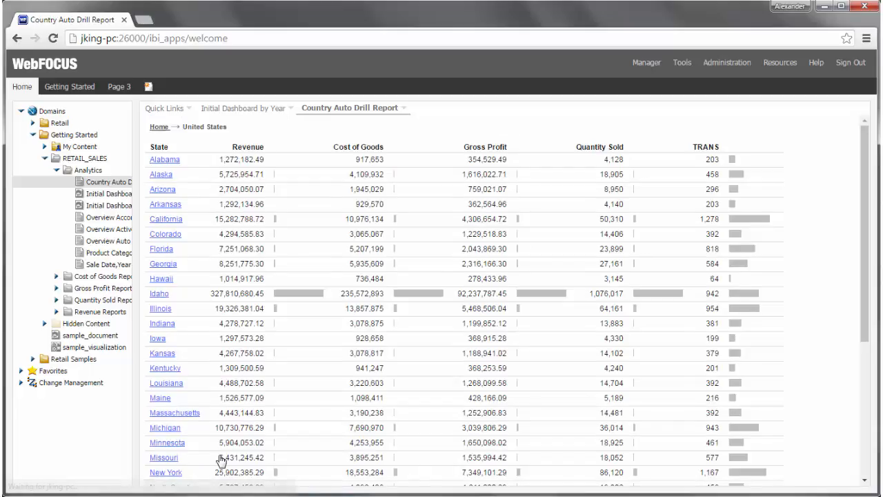
- Drill down from Maine to its cities
{"action": "scroll", "scroll_direction": "down", "scroll_amount": 3}
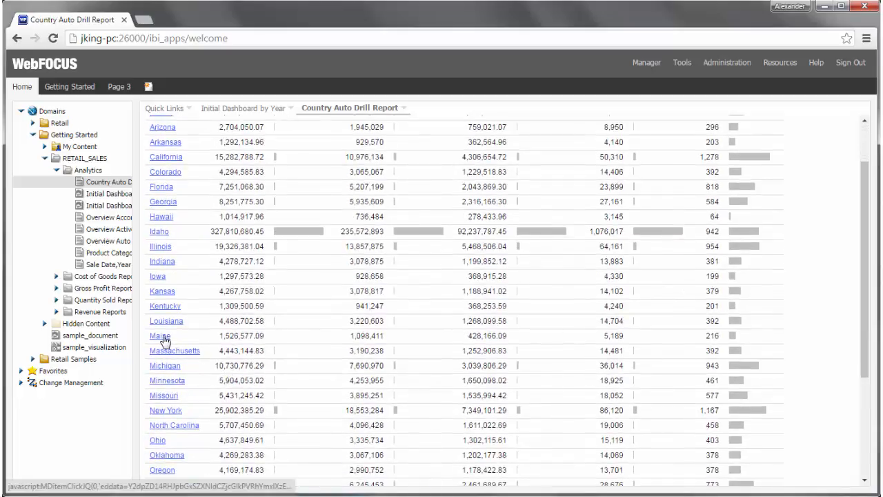
{"action": "left_click", "coordinate": [160, 335]}
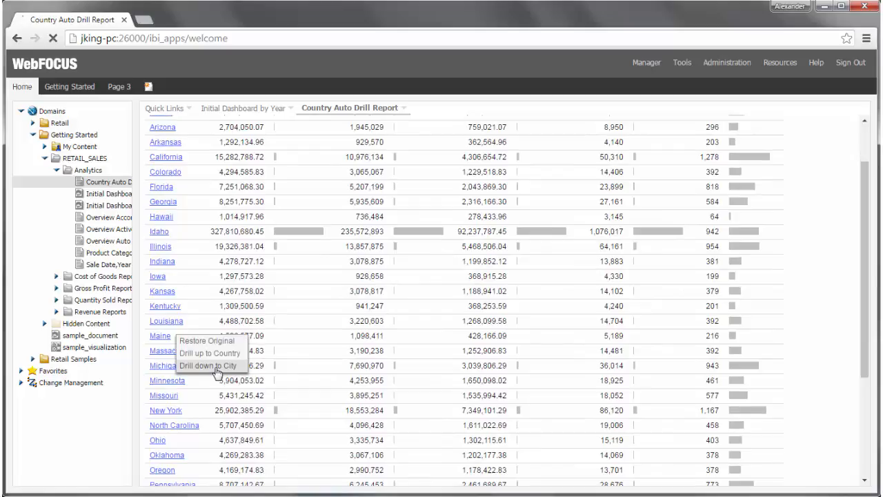
{"action": "left_click", "coordinate": [209, 365]}
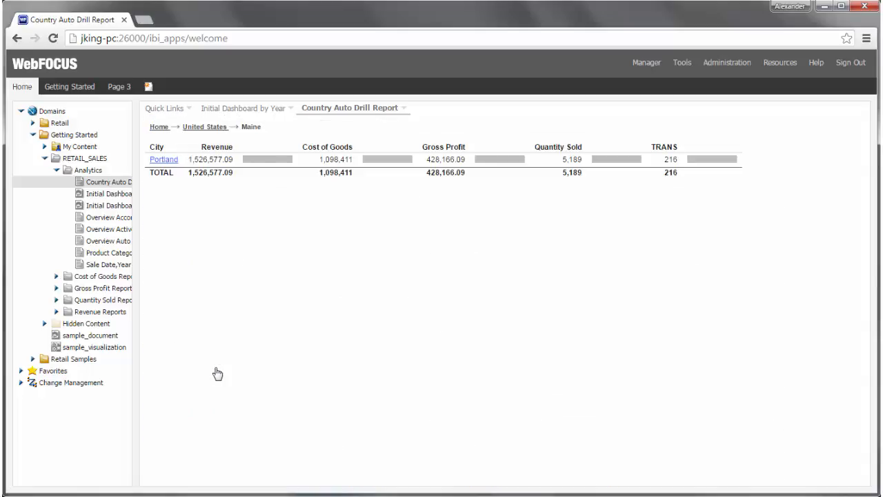
{"action": "mouse_move", "coordinate": [270, 249]}
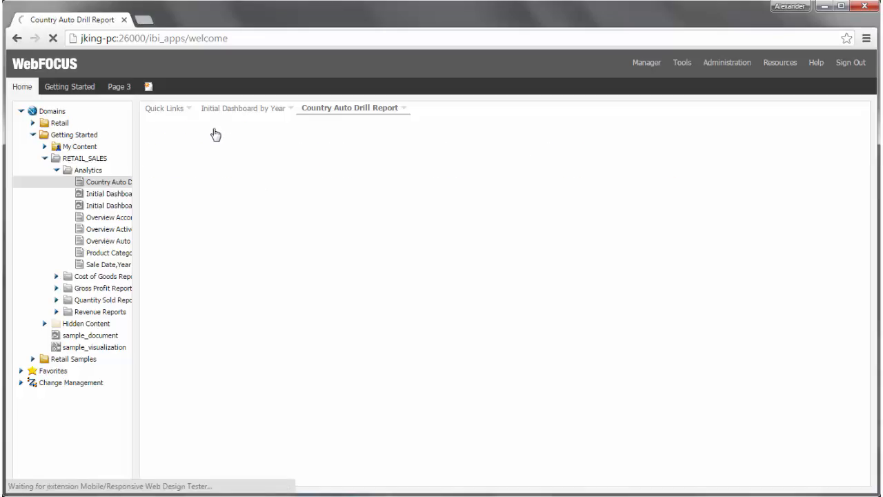
- Drill back up from the state listing to country-level revenue totals
{"action": "left_click", "coordinate": [109, 181]}
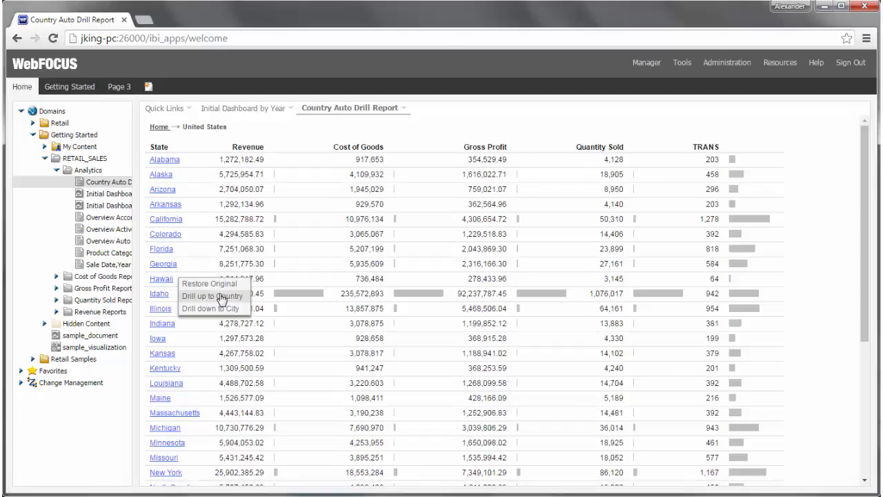
{"action": "left_click", "coordinate": [210, 295]}
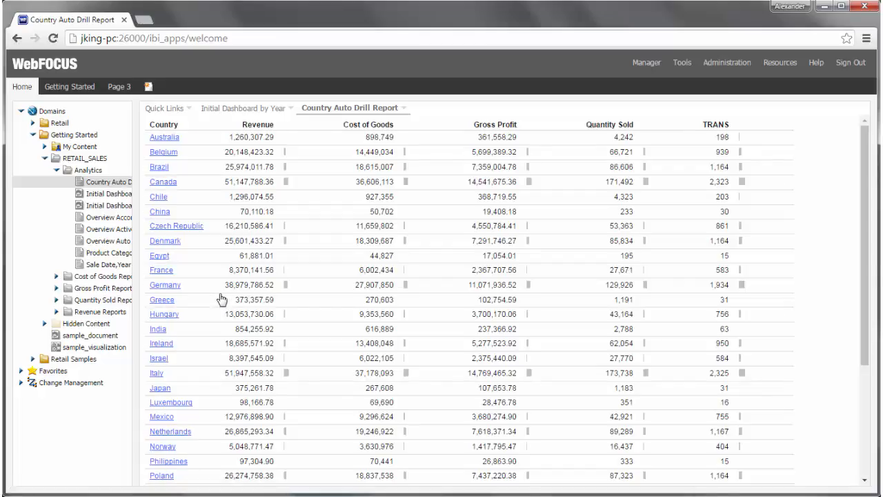
{"action": "left_click", "coordinate": [107, 229]}
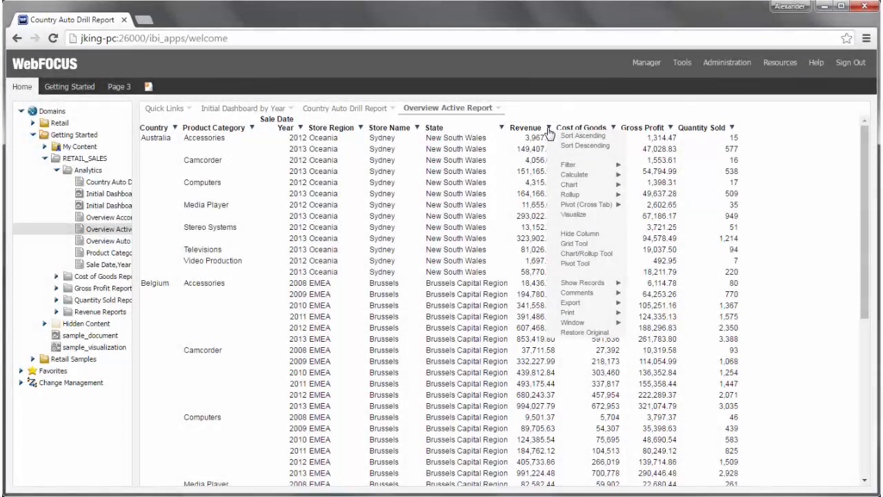
{"action": "mouse_move", "coordinate": [585, 146]}
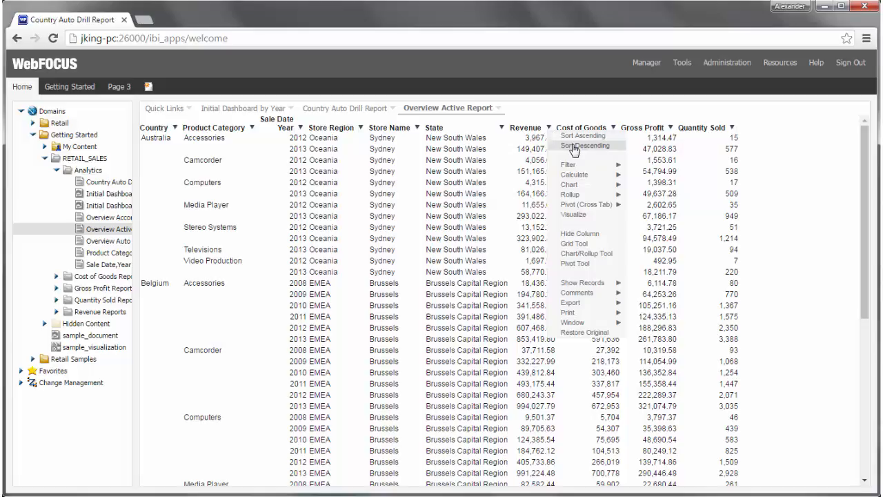
- Sort the Revenue column descending and add Visualize in-cell bars to it
{"action": "left_click", "coordinate": [582, 146]}
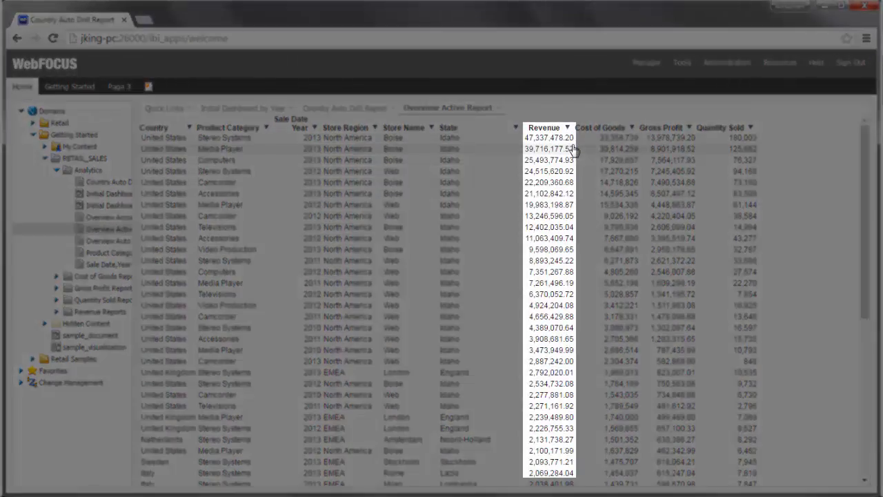
{"action": "left_click", "coordinate": [569, 131]}
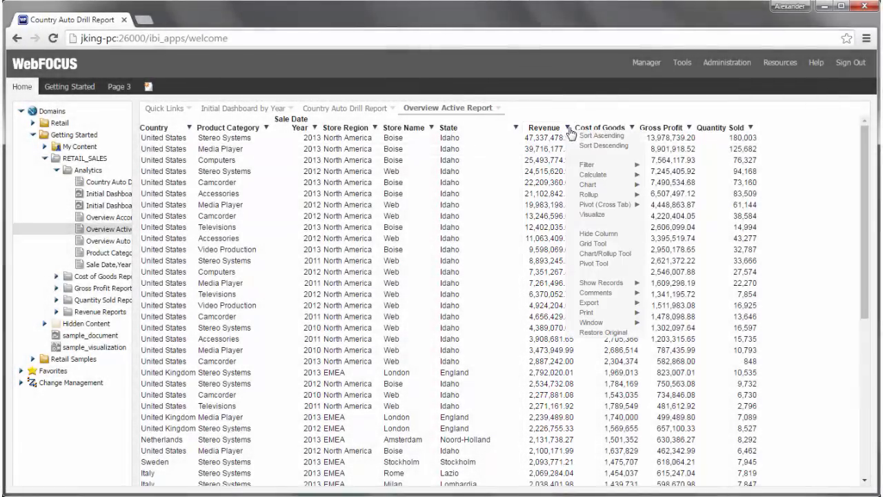
{"action": "left_click", "coordinate": [592, 215]}
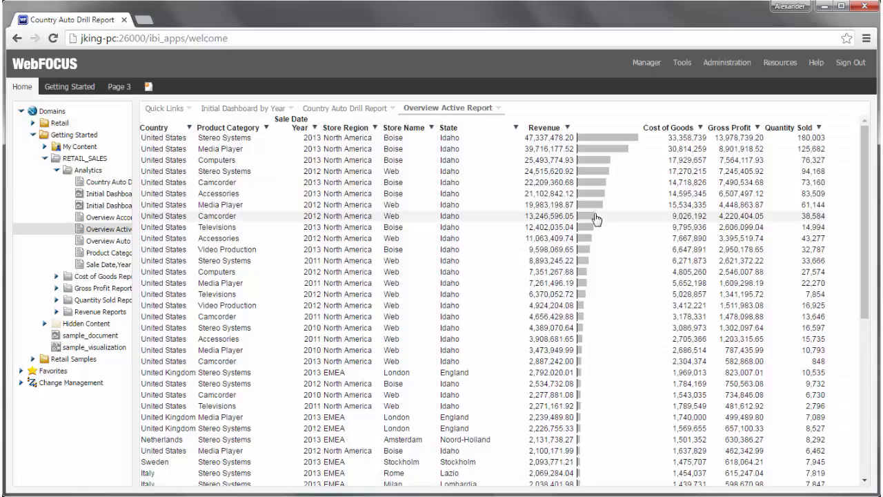
{"action": "mouse_move", "coordinate": [578, 143]}
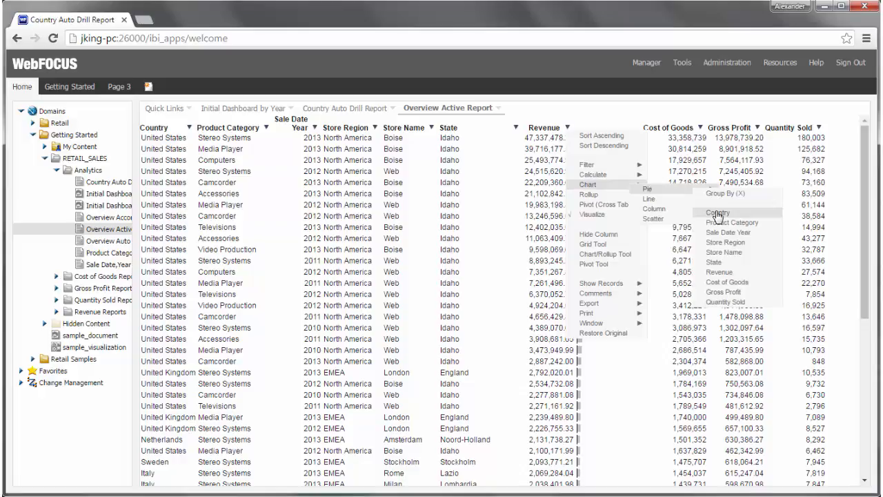
{"action": "left_click", "coordinate": [717, 213]}
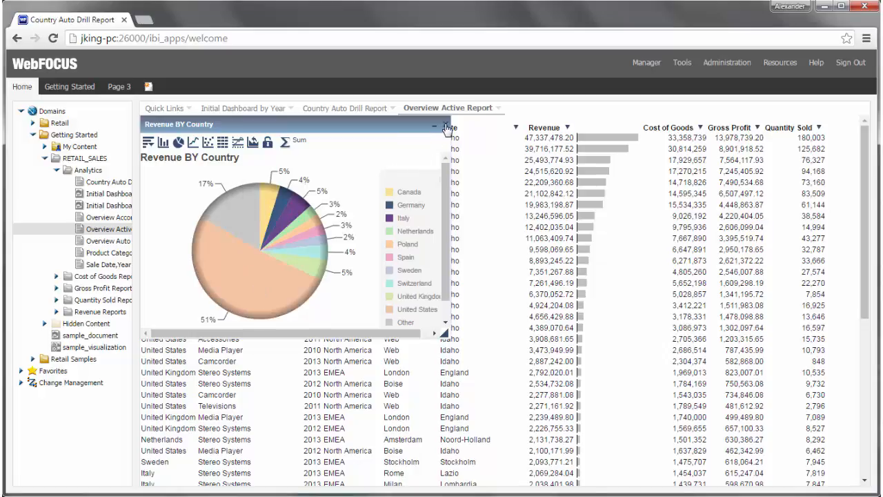
{"action": "left_click", "coordinate": [433, 124]}
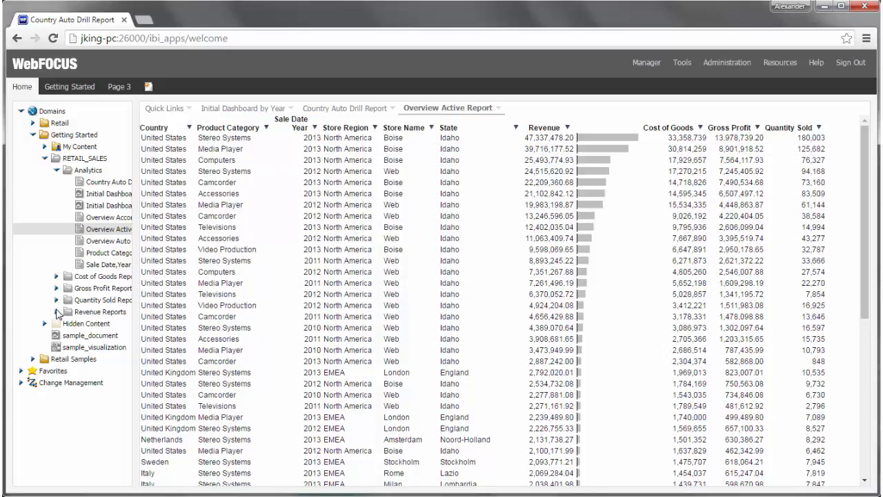
- In Revenue Reports, open Store Name Revenue Bar Chart with Edit in InfoAssist+
{"action": "left_click", "coordinate": [57, 312]}
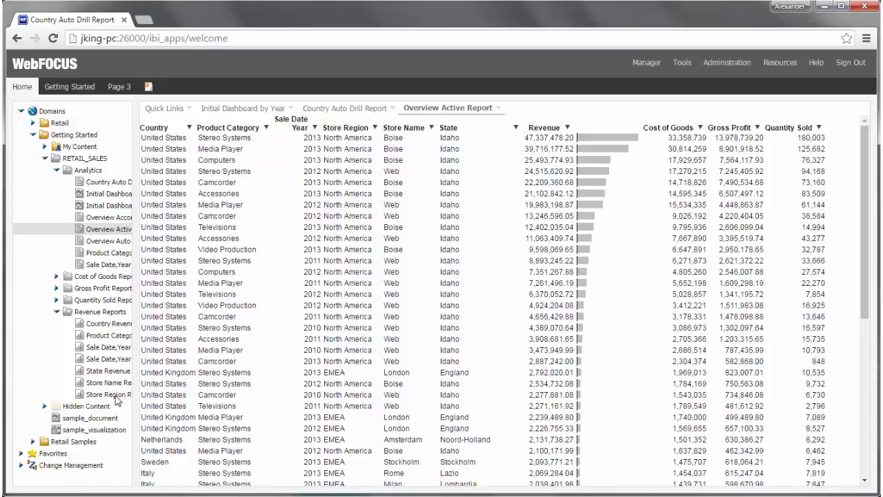
{"action": "left_click", "coordinate": [106, 382]}
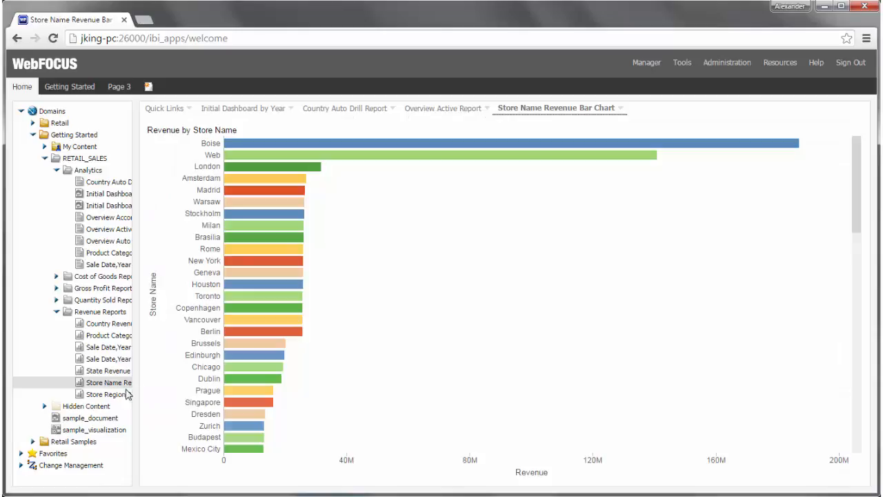
{"action": "mouse_move", "coordinate": [409, 335]}
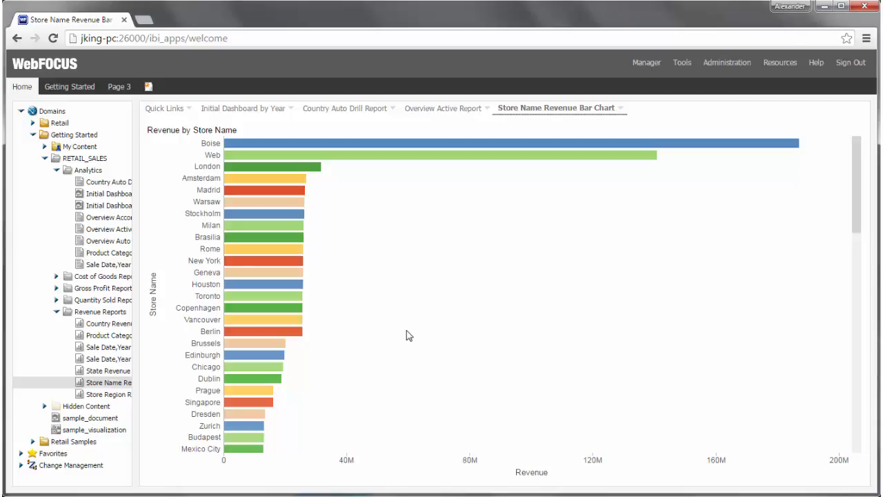
{"action": "mouse_move", "coordinate": [348, 142]}
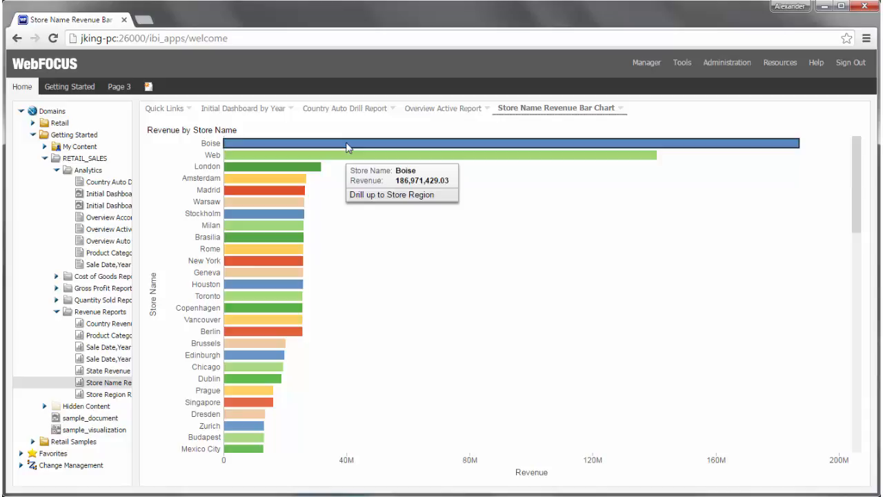
{"action": "mouse_move", "coordinate": [358, 151]}
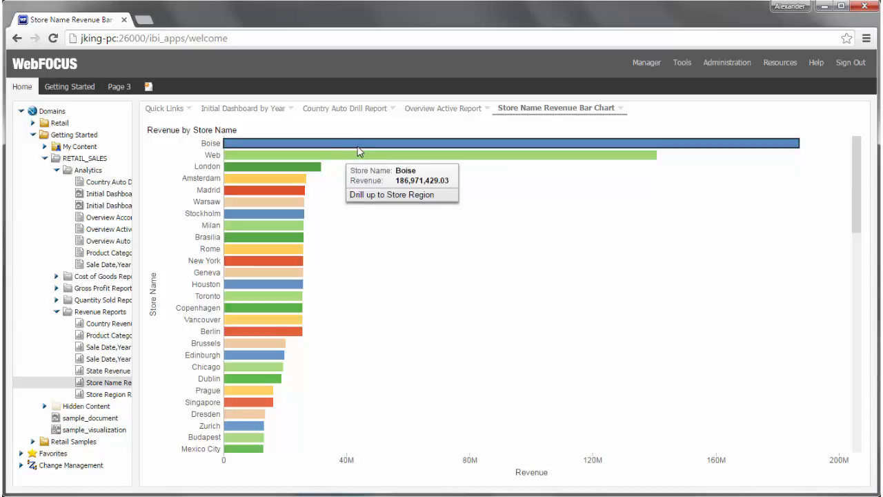
{"action": "mouse_move", "coordinate": [409, 261]}
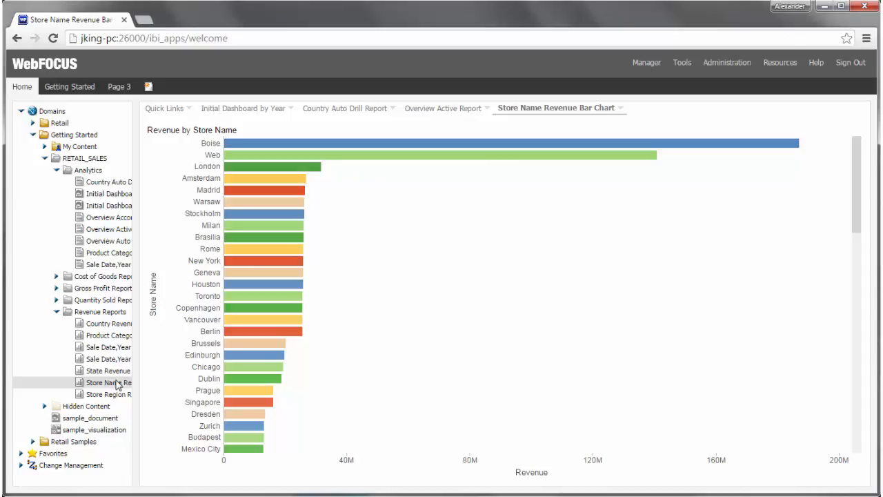
{"action": "right_click", "coordinate": [107, 382]}
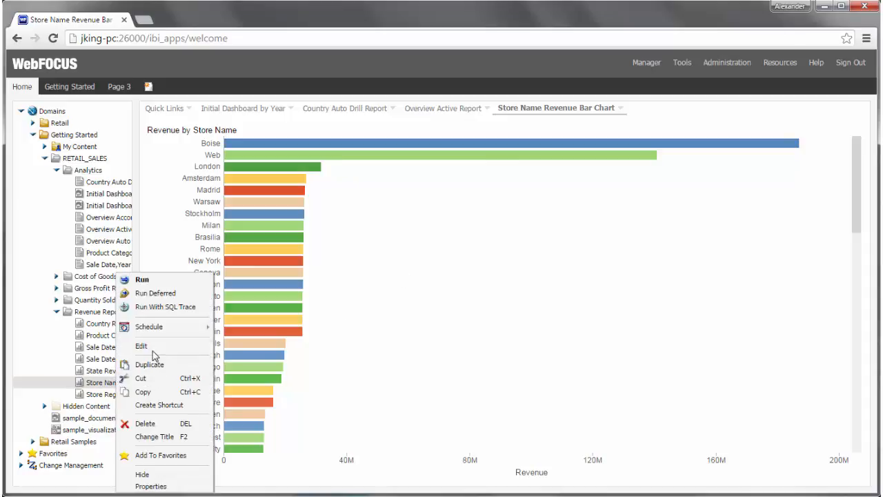
{"action": "left_click", "coordinate": [141, 346]}
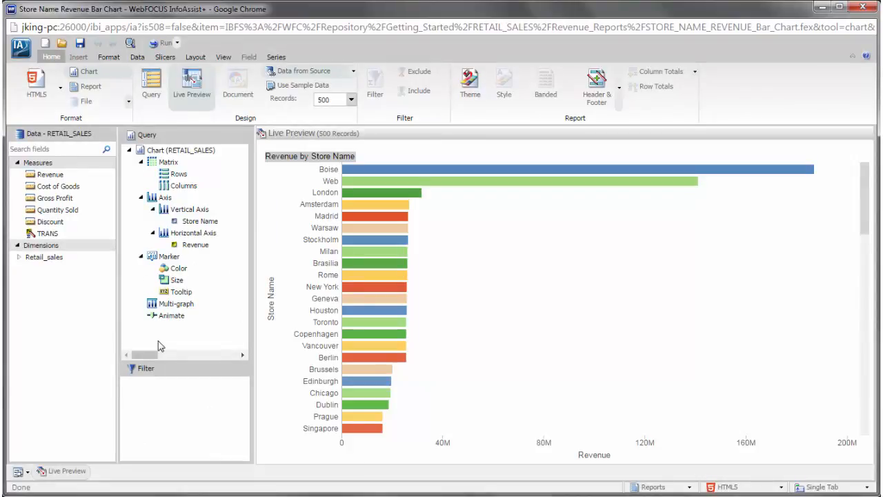
- Keep the preview at 500 records and expand Retail_sales under Dimensions
{"action": "left_click", "coordinate": [352, 99]}
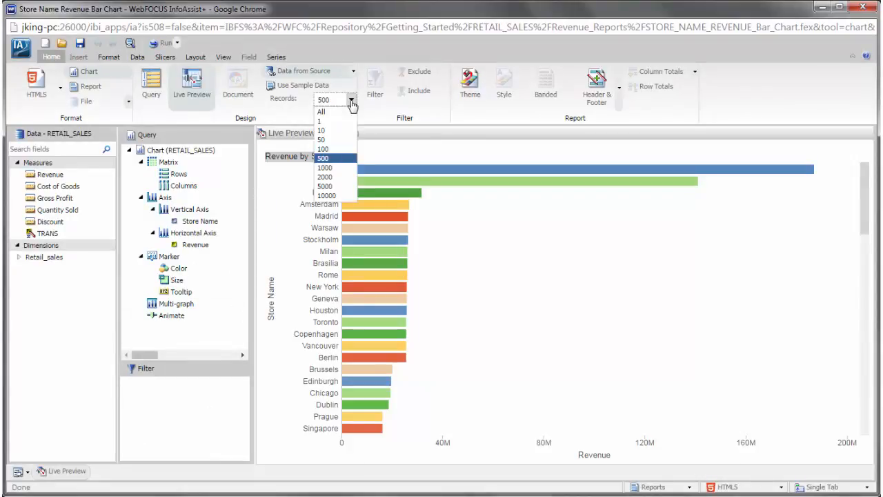
{"action": "left_click", "coordinate": [323, 158]}
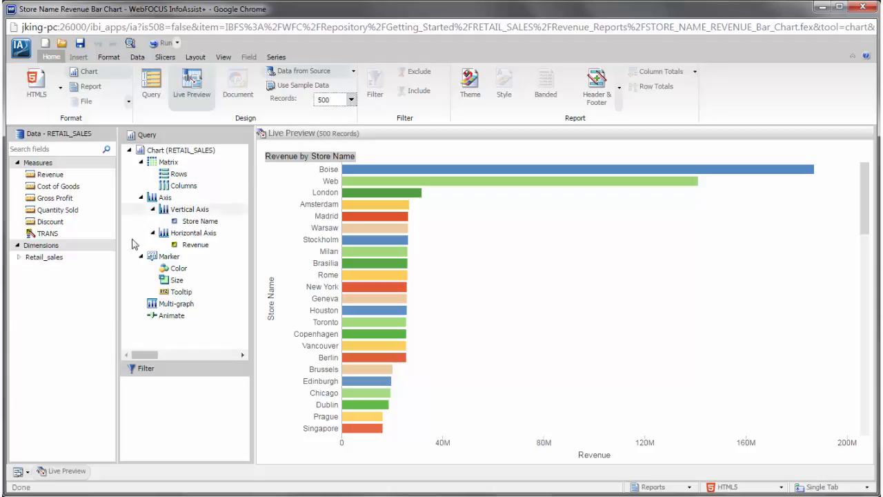
{"action": "left_click", "coordinate": [13, 257]}
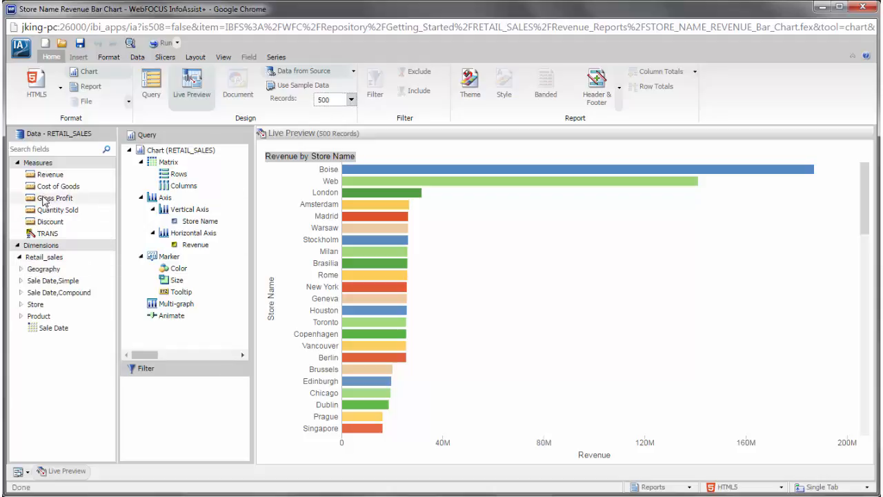
- Add Gross Profit to the Horizontal Axis and sort stores by Revenue ascending
{"action": "left_click", "coordinate": [54, 197]}
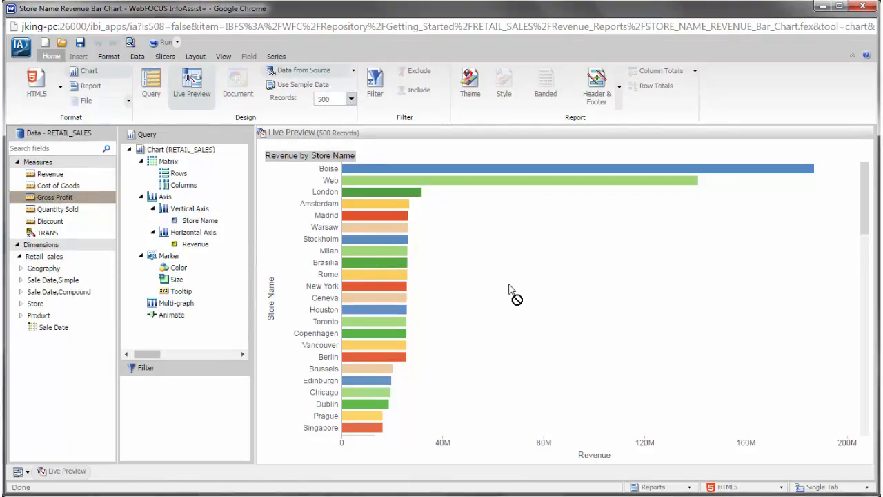
{"action": "mouse_move", "coordinate": [511, 288]}
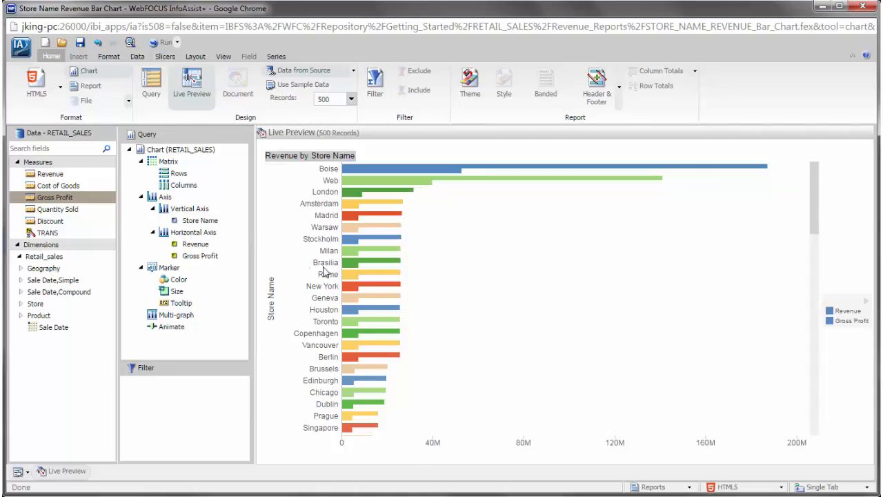
{"action": "right_click", "coordinate": [195, 244]}
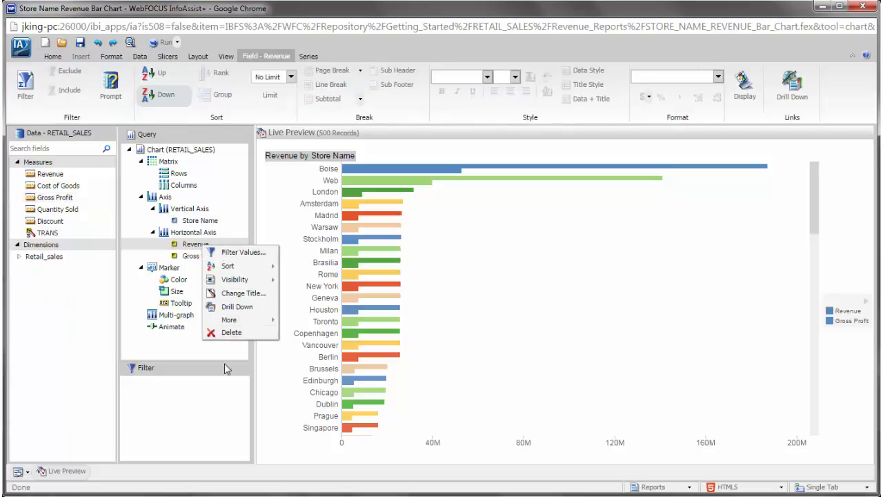
{"action": "left_click", "coordinate": [217, 391]}
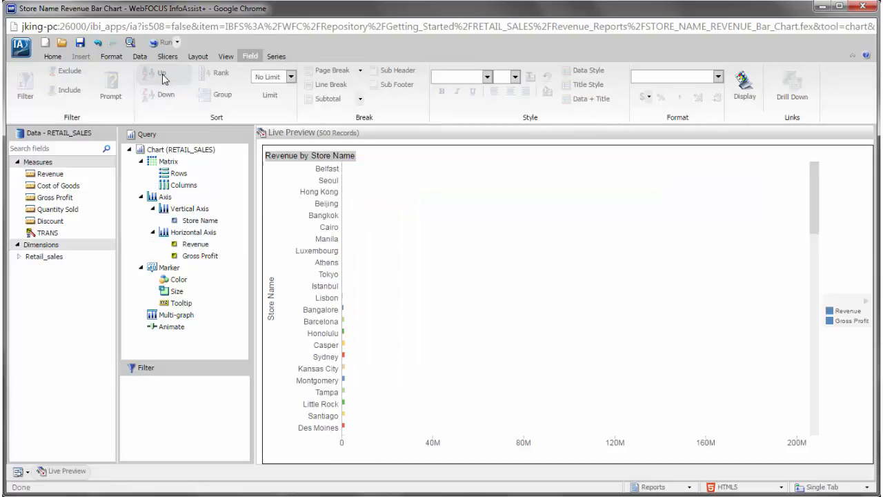
{"action": "left_click", "coordinate": [20, 43]}
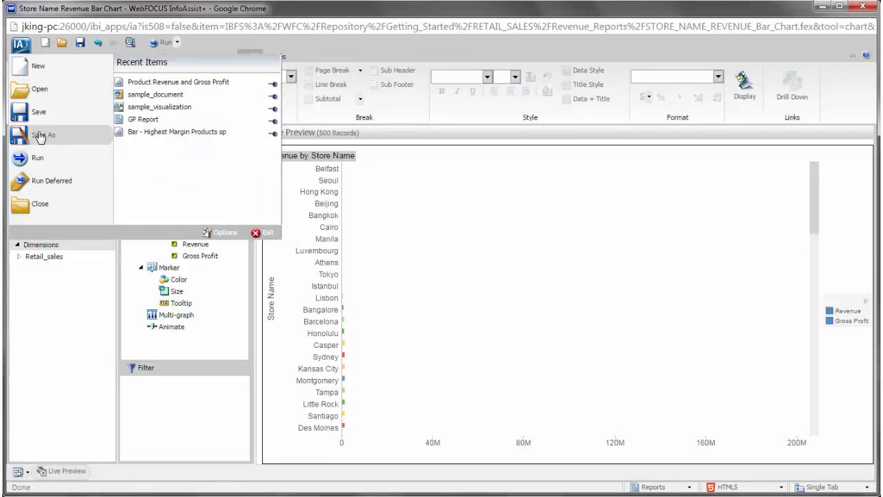
- Save As 'Product Revenue and Gross Profit' in the Revenue Reports folder
{"action": "left_click", "coordinate": [43, 135]}
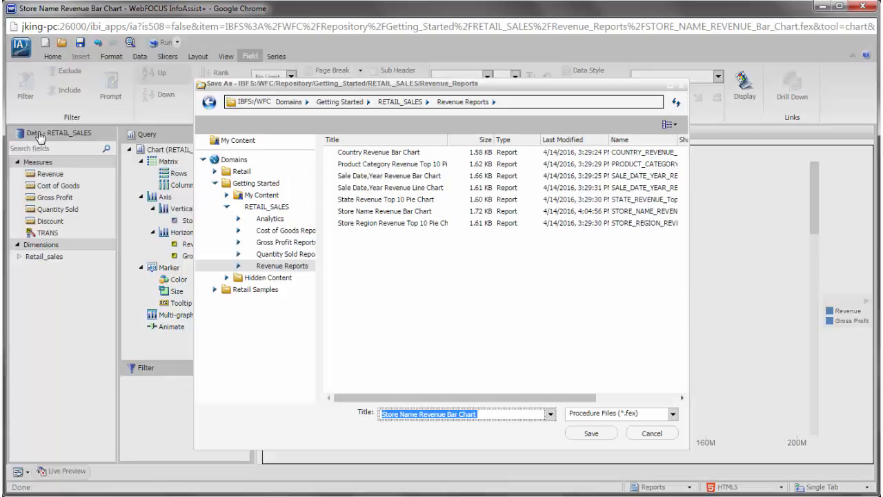
{"action": "type", "text": "Product Revenue and Gross"}
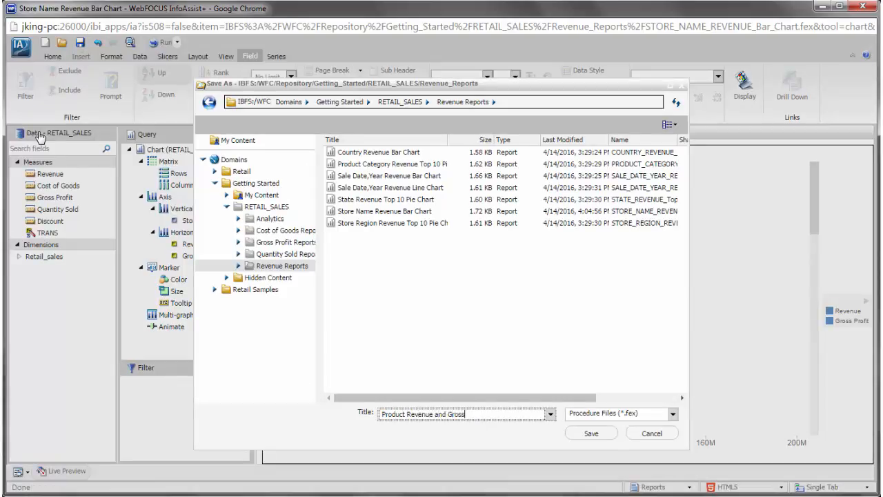
{"action": "type", "text": "Profit"}
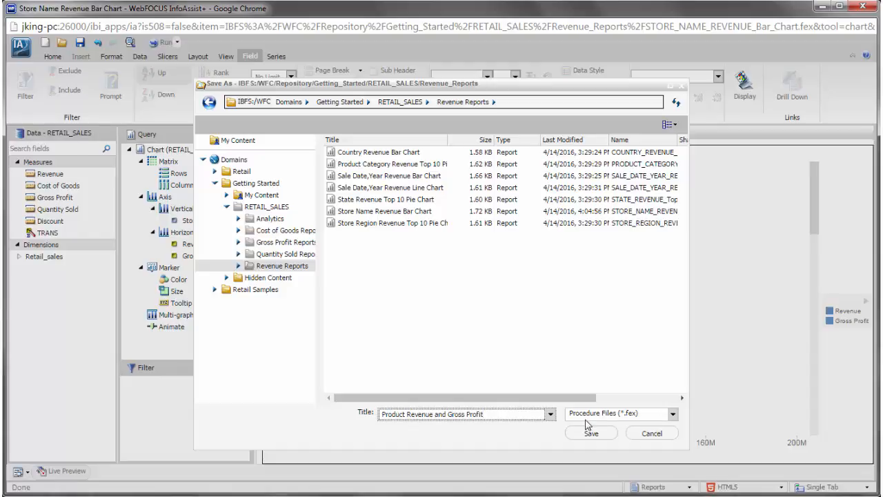
{"action": "left_click", "coordinate": [591, 432]}
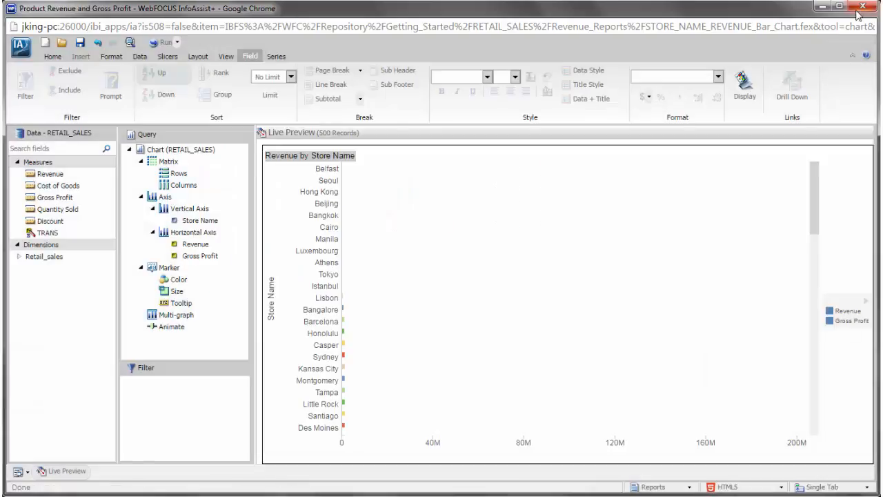
- Close the InfoAssist+ window to return to the WebFOCUS home page
{"action": "left_click", "coordinate": [863, 6]}
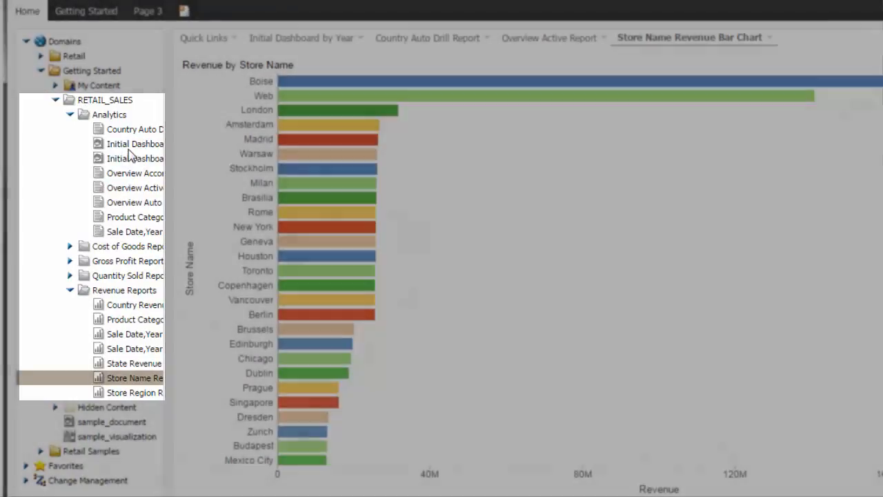
{"action": "mouse_move", "coordinate": [117, 176]}
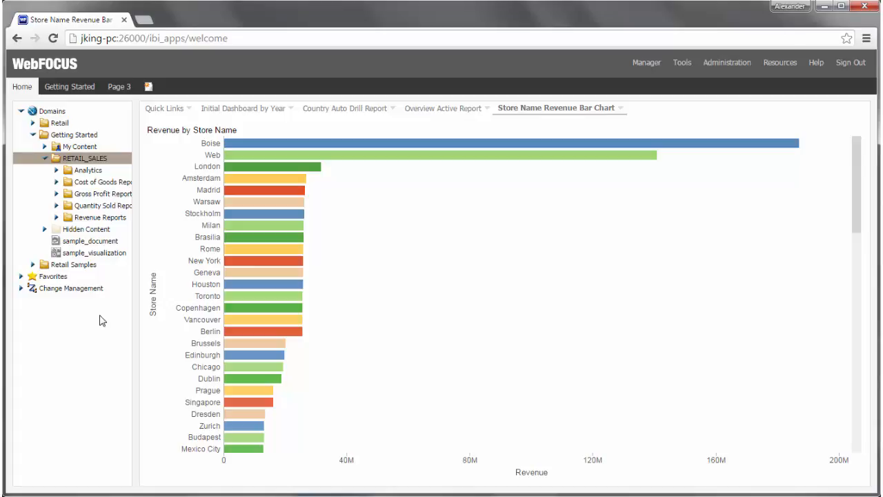
- Go to the Page 3 portal tab and choose a multi-panel page layout
{"action": "left_click", "coordinate": [148, 87]}
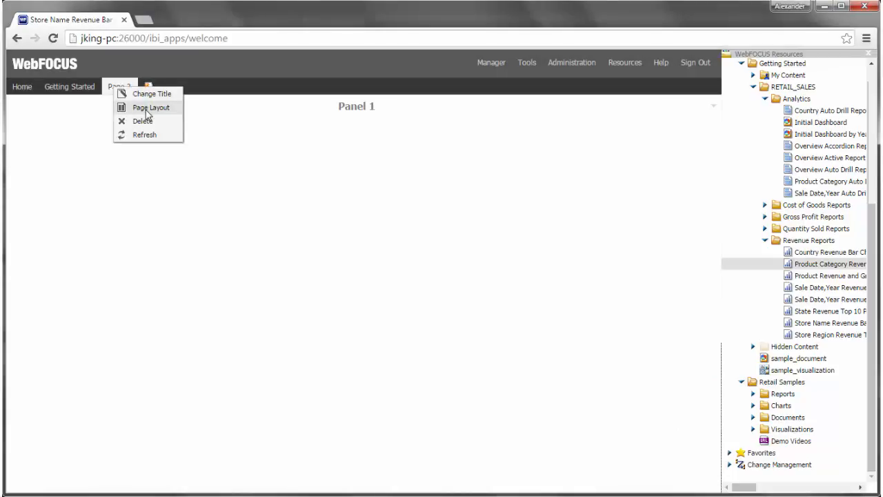
{"action": "left_click", "coordinate": [150, 107]}
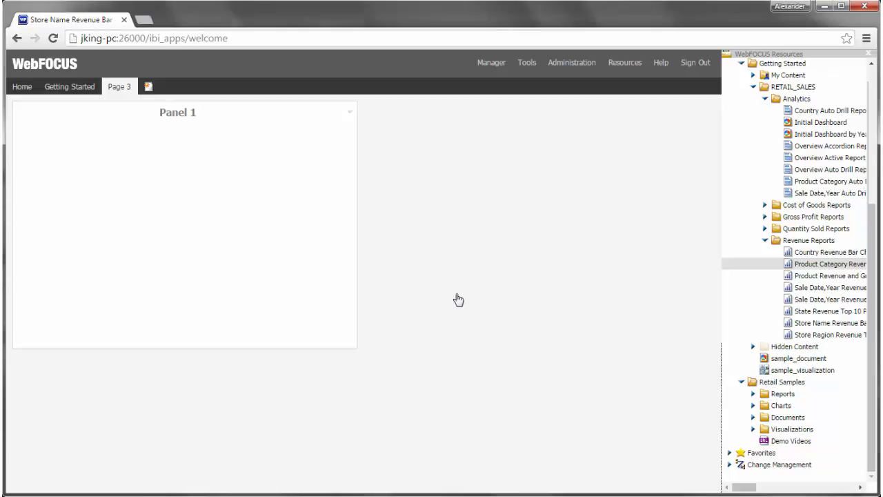
{"action": "mouse_move", "coordinate": [774, 289]}
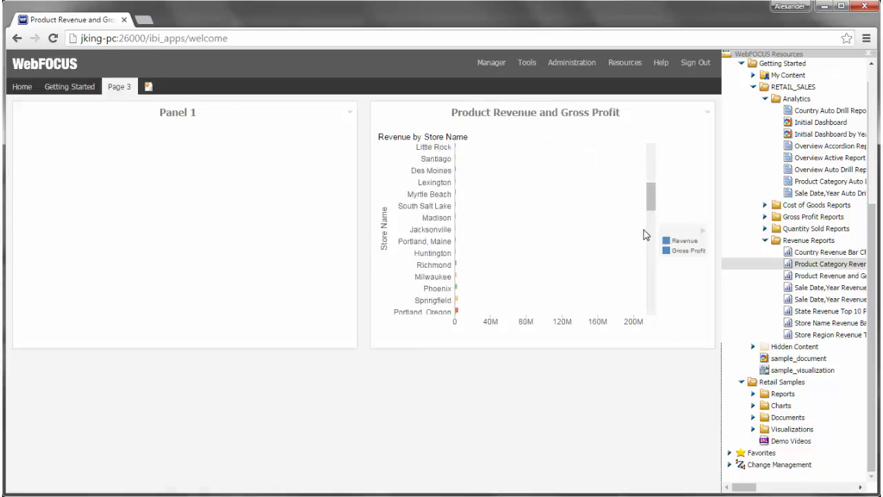
- Place the Product Revenue and Gross Profit chart, top-10 pie chart and Country Auto Drill Report on Page 3
{"action": "scroll", "scroll_direction": "down", "scroll_amount": 3}
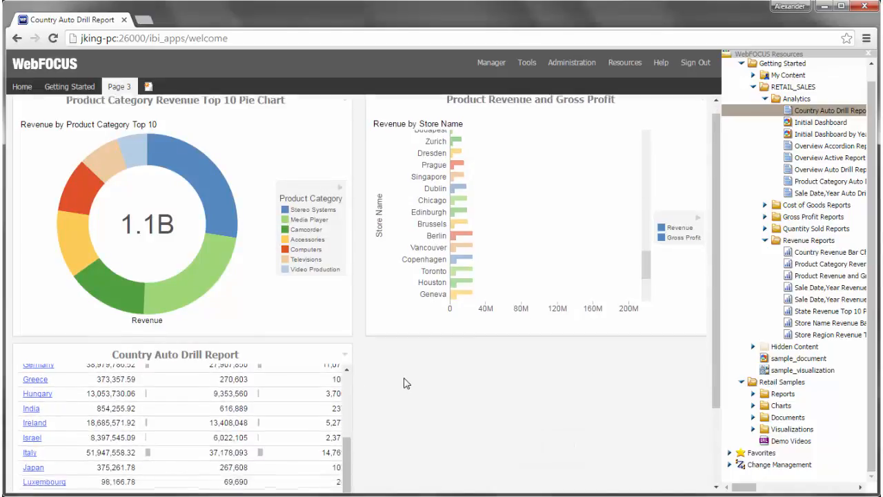
{"action": "scroll", "scroll_direction": "down", "scroll_amount": 3}
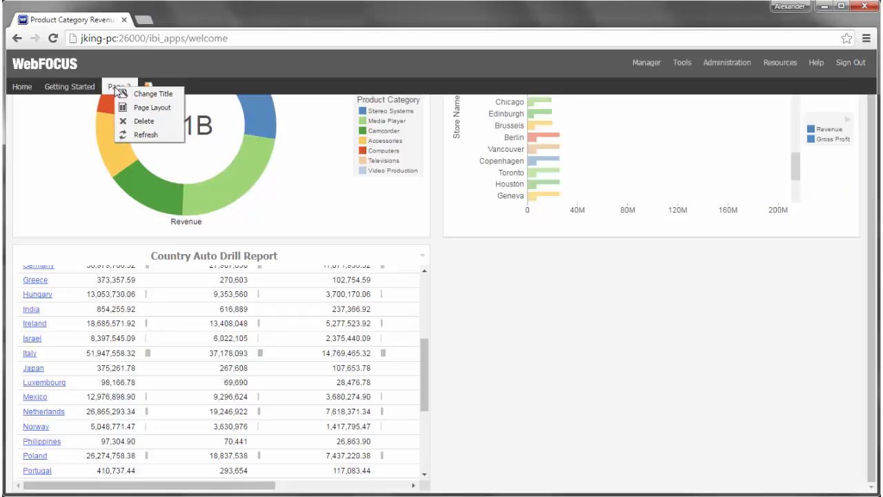
{"action": "mouse_move", "coordinate": [146, 134]}
{"action": "type", "text": "Product Revenue"}
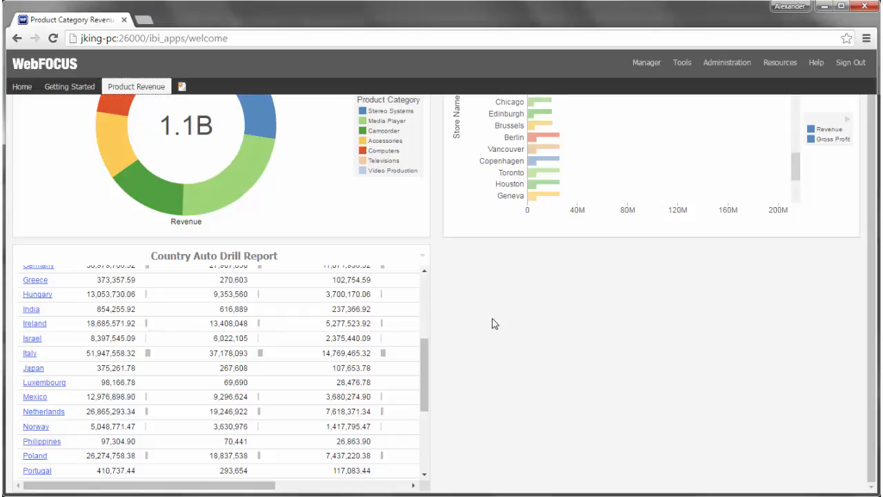
- Retitle the Page 3 tab as 'Product Revenue' via Change Title
{"action": "scroll", "scroll_direction": "up", "scroll_amount": 3}
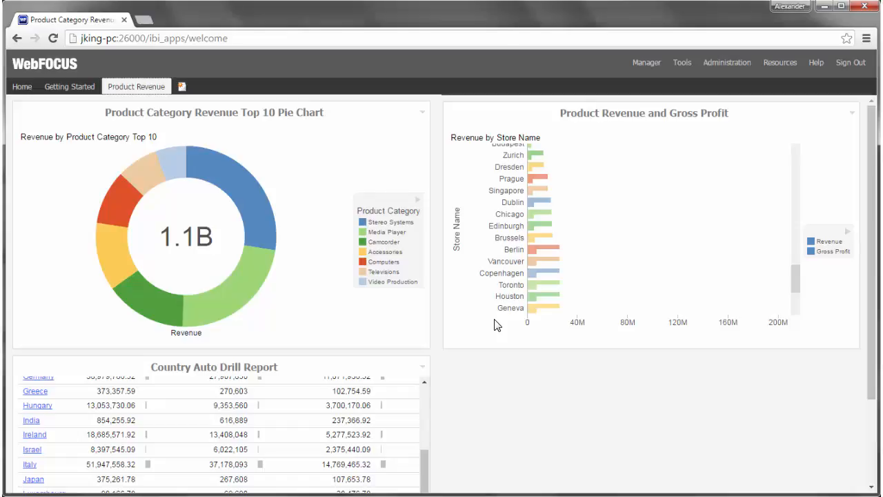
{"action": "mouse_move", "coordinate": [534, 308]}
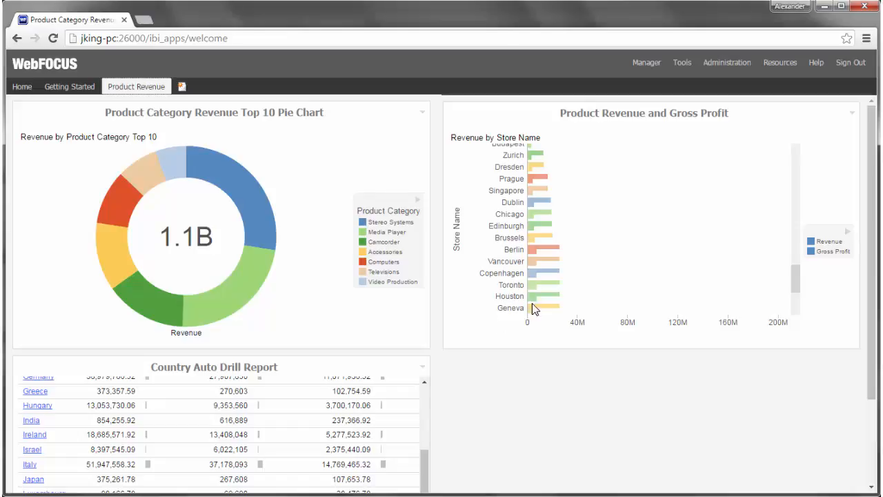
{"action": "mouse_move", "coordinate": [816, 62]}
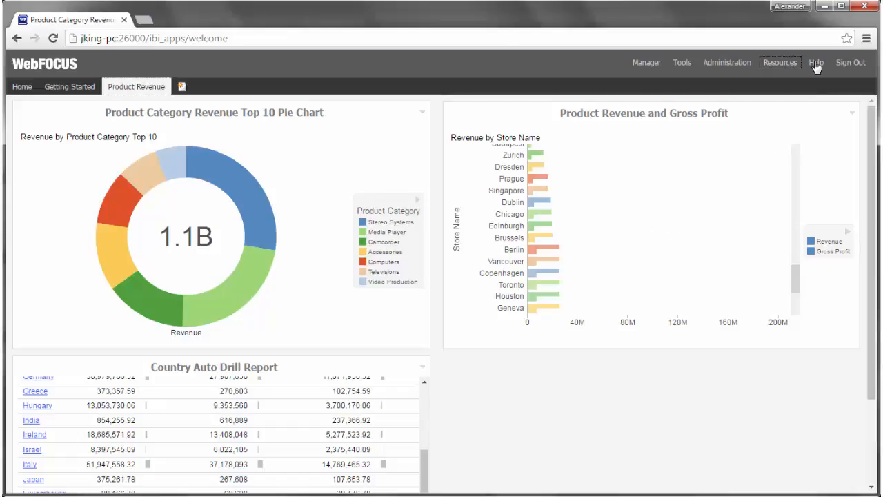
- Open the Information Center from the Help menu and go to VideoAssist
{"action": "left_click", "coordinate": [816, 62]}
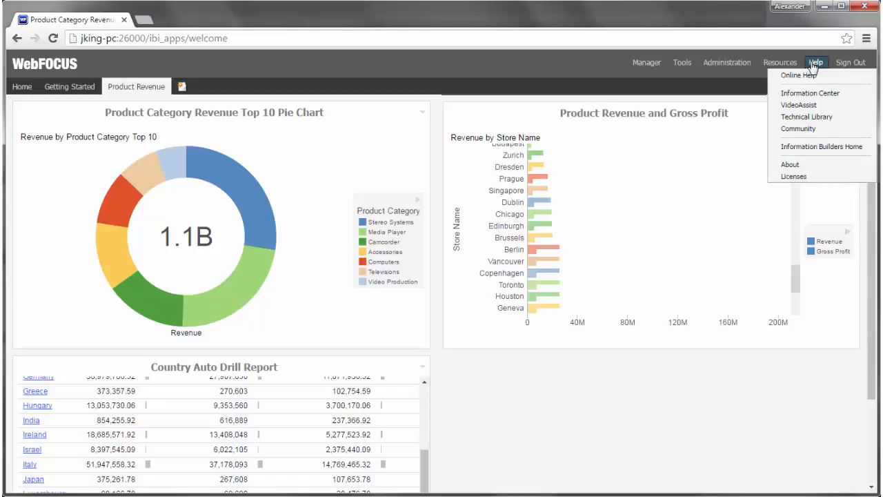
{"action": "mouse_move", "coordinate": [810, 93]}
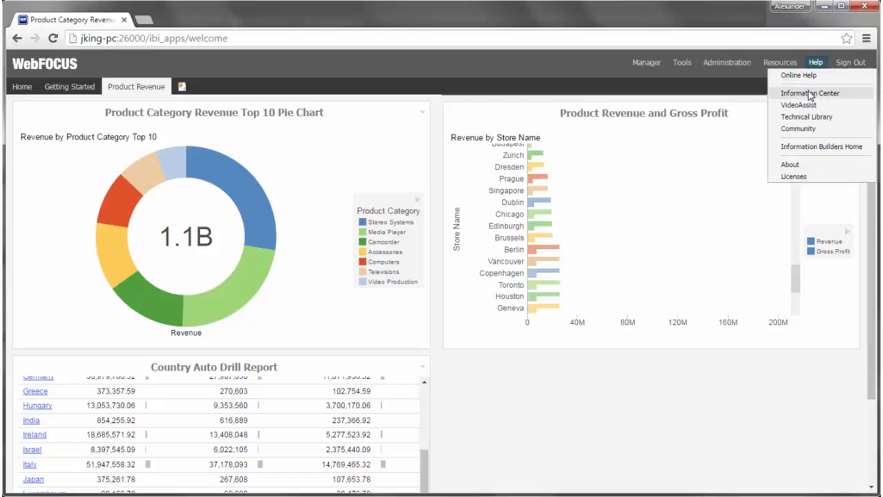
{"action": "left_click", "coordinate": [810, 92]}
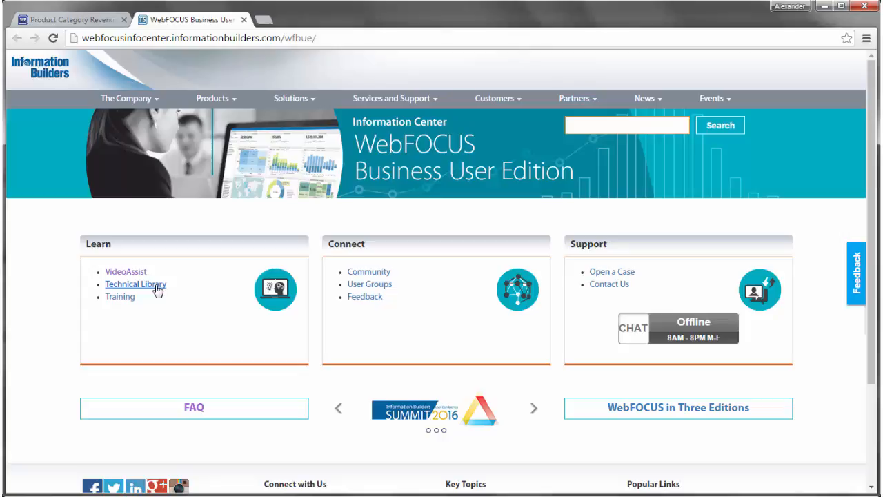
{"action": "left_click", "coordinate": [126, 271]}
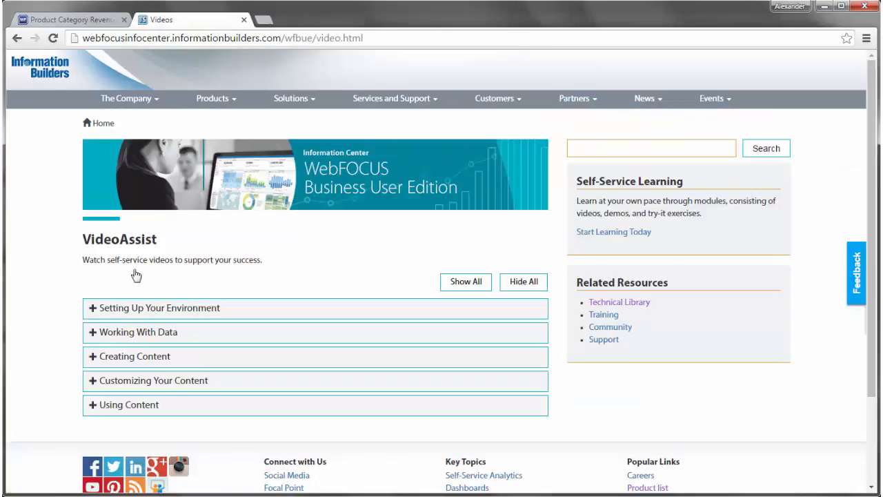